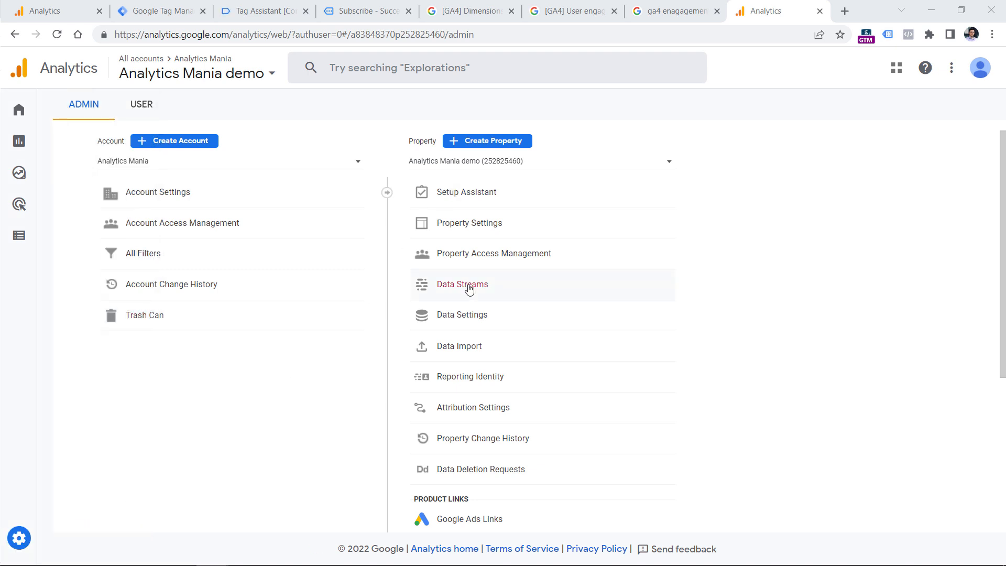
- Reach Adjust session timeout for the GTM Sandbox website stream via Data Streams and More Tagging Settings
{"action": "left_click", "coordinate": [461, 284]}
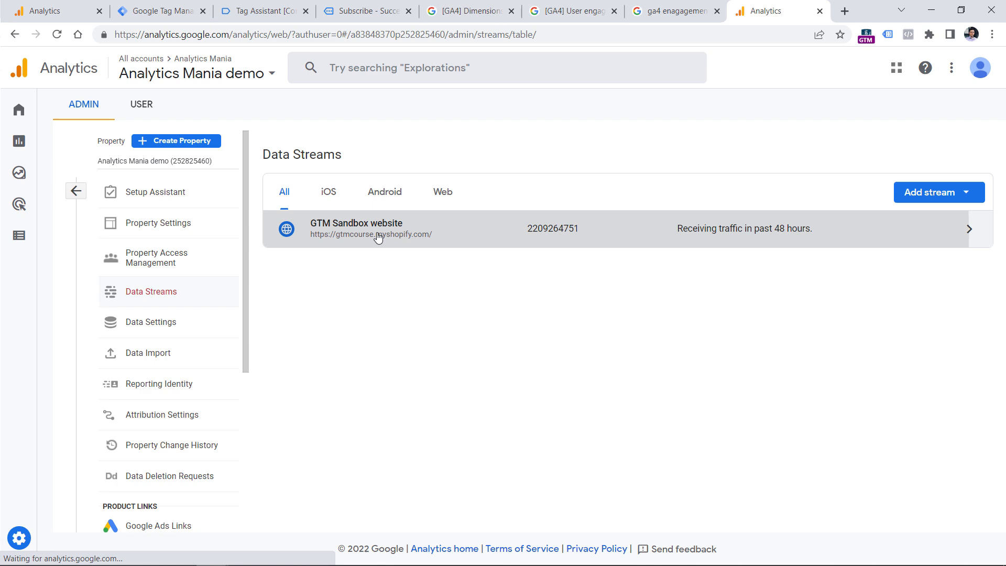
{"action": "left_click", "coordinate": [356, 227]}
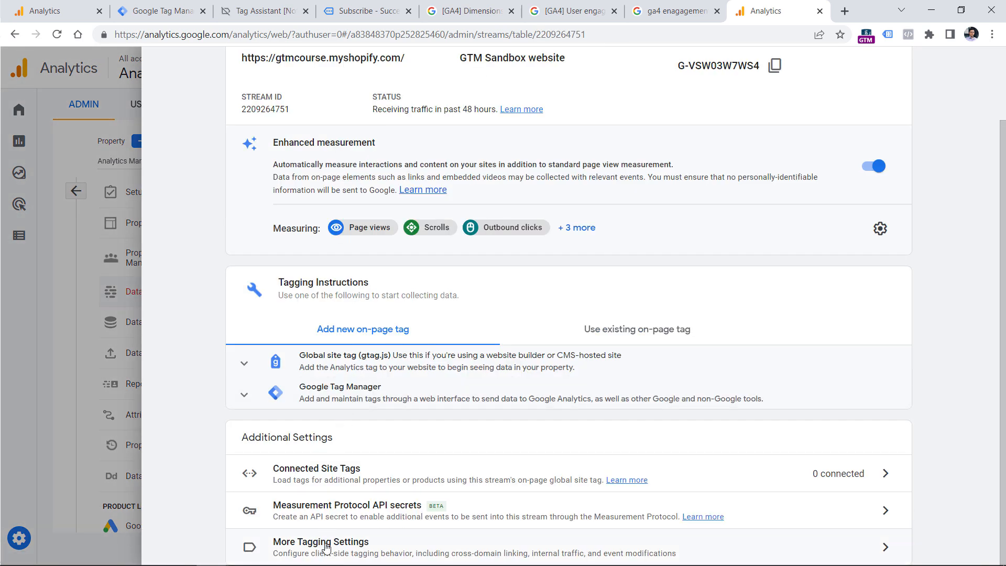
{"action": "left_click", "coordinate": [320, 547]}
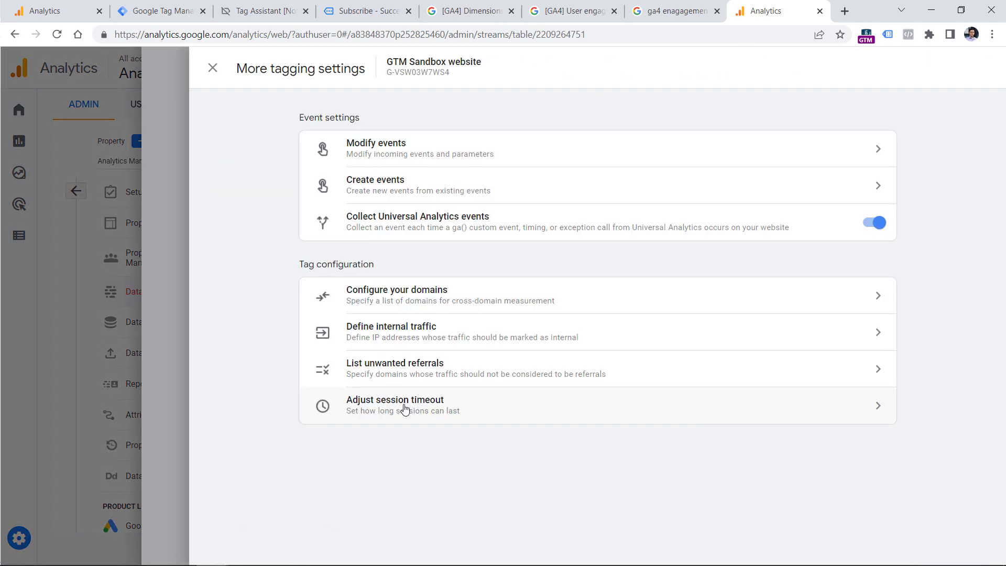
{"action": "left_click", "coordinate": [395, 404]}
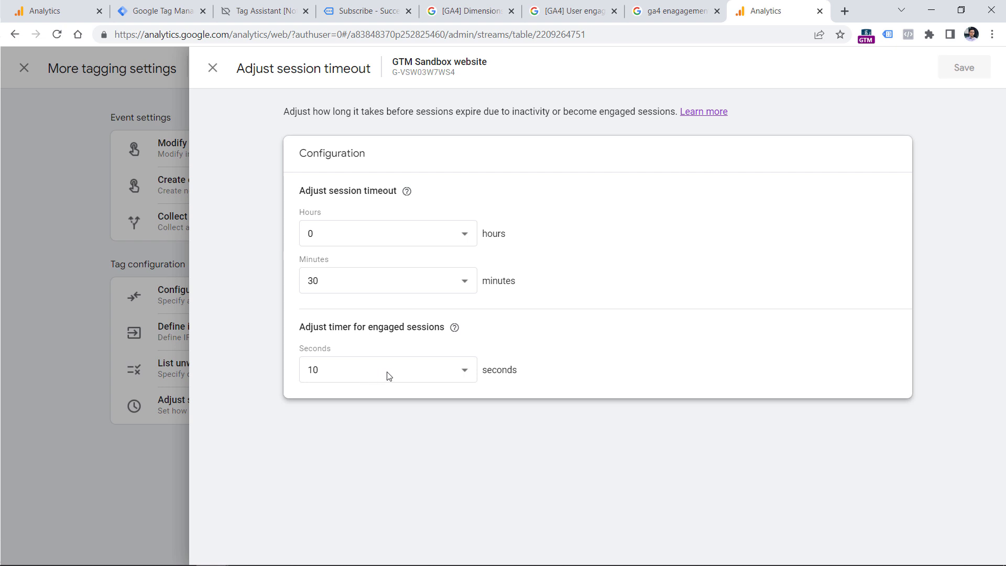
- Leave the stream settings and show the Traffic acquisition report by session default channel grouping
{"action": "left_click", "coordinate": [387, 370]}
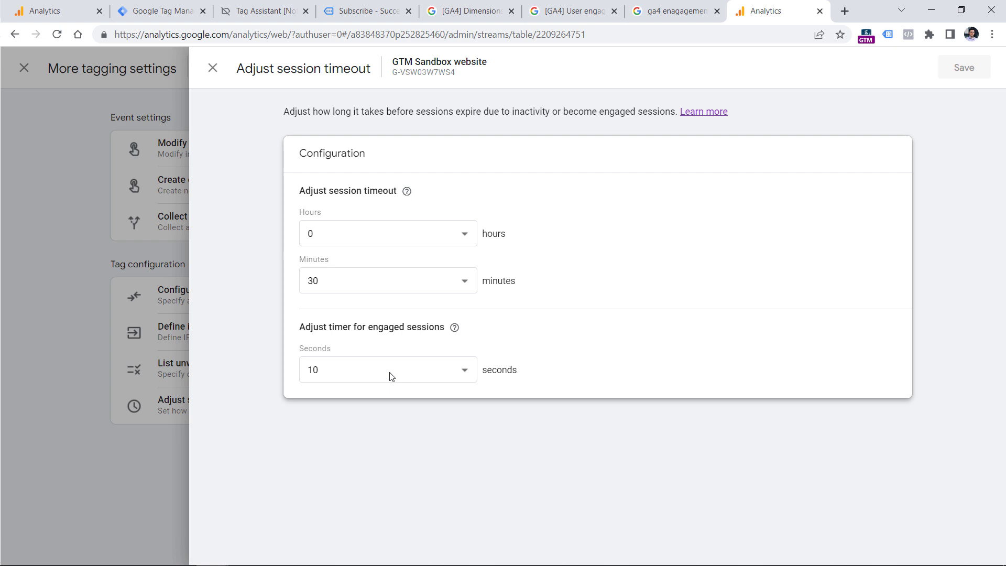
{"action": "left_click", "coordinate": [387, 369]}
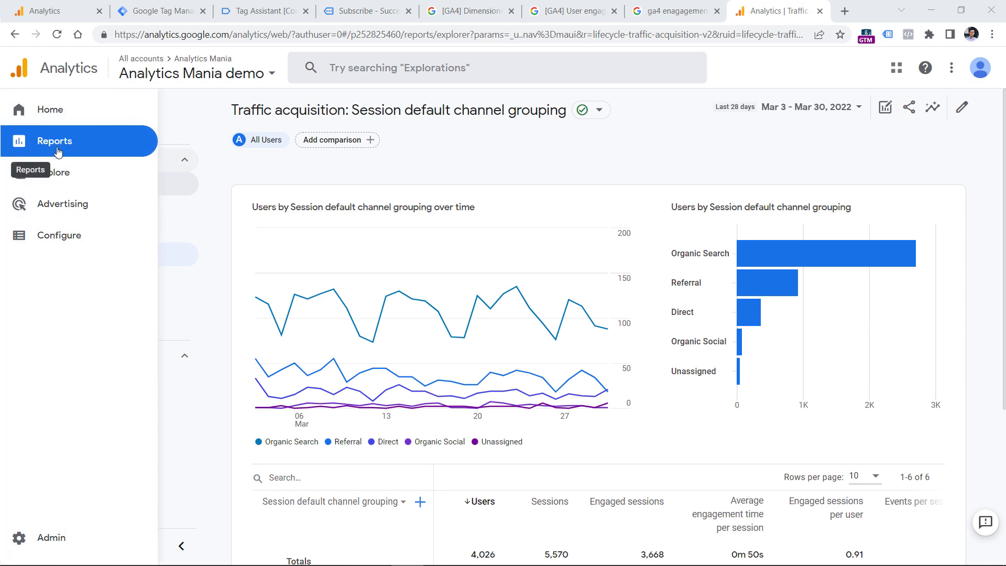
{"action": "left_click", "coordinate": [55, 141]}
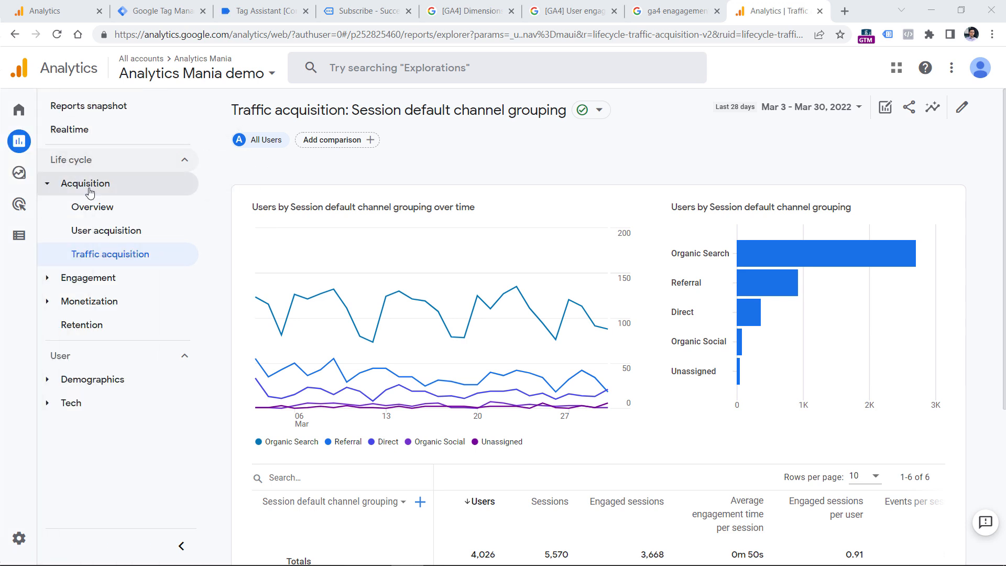
{"action": "scroll", "scroll_direction": "down", "scroll_amount": 3}
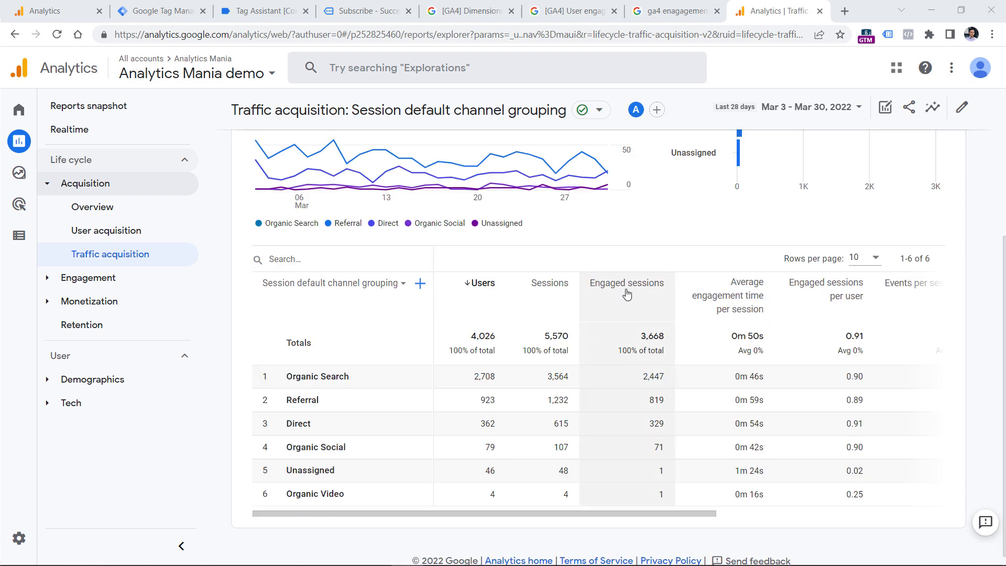
{"action": "mouse_move", "coordinate": [549, 283]}
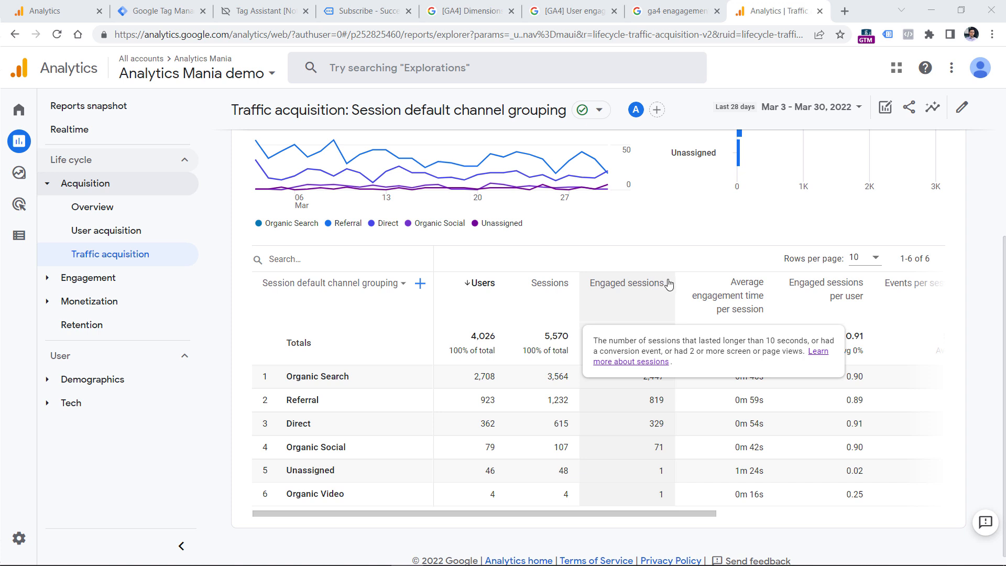
{"action": "mouse_move", "coordinate": [671, 282]}
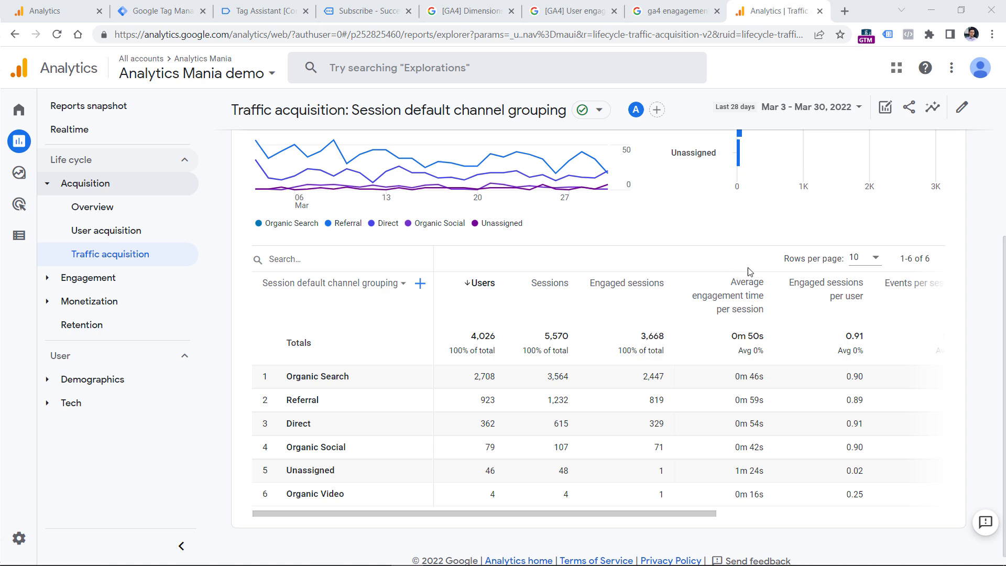
{"action": "mouse_move", "coordinate": [726, 296]}
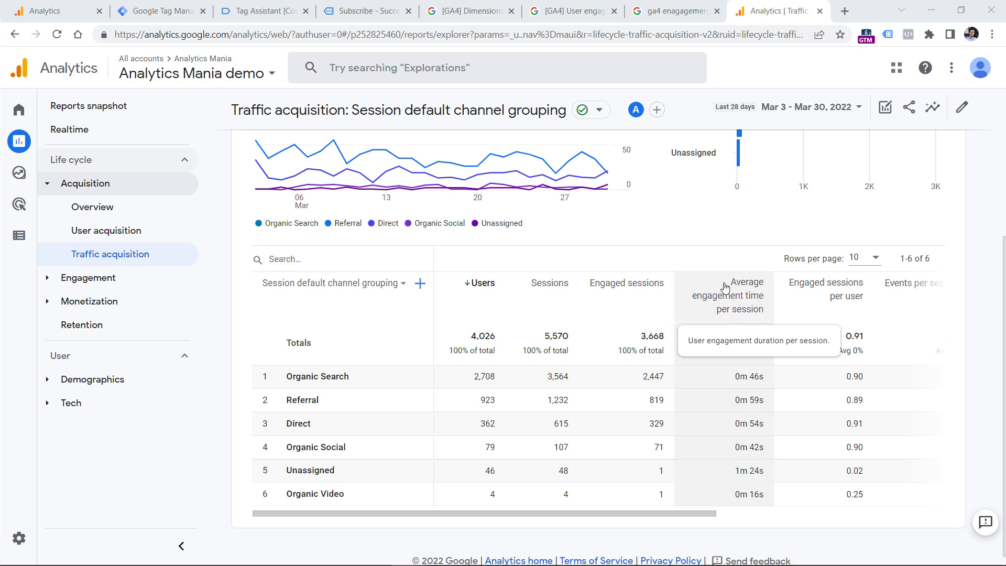
{"action": "mouse_move", "coordinate": [728, 300]}
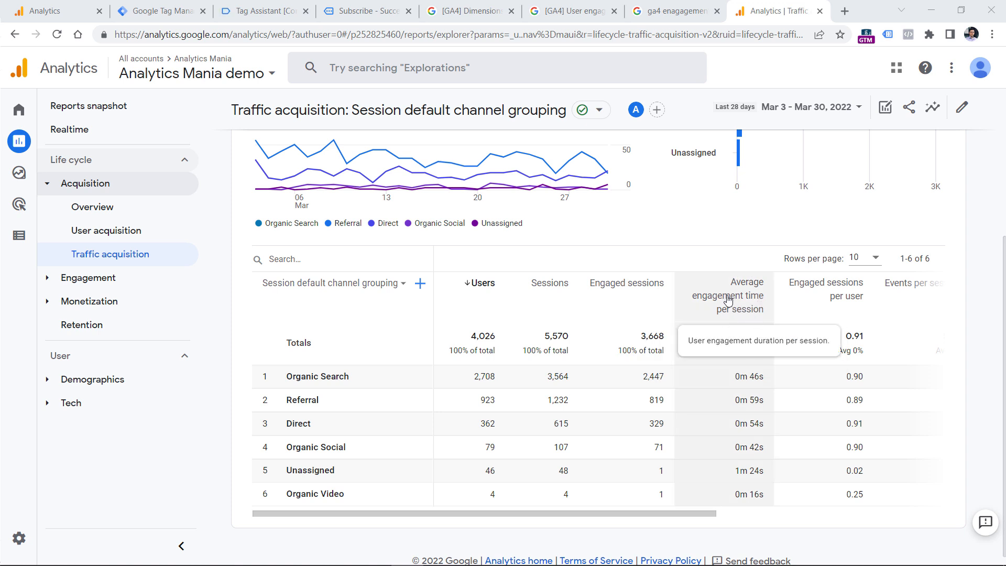
{"action": "mouse_move", "coordinate": [673, 390]}
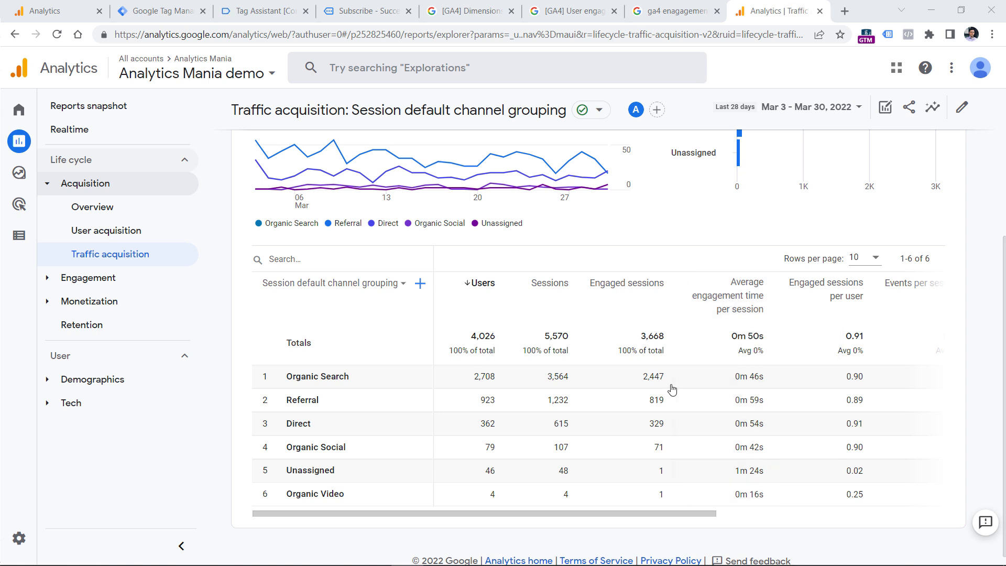
{"action": "mouse_move", "coordinate": [677, 210]}
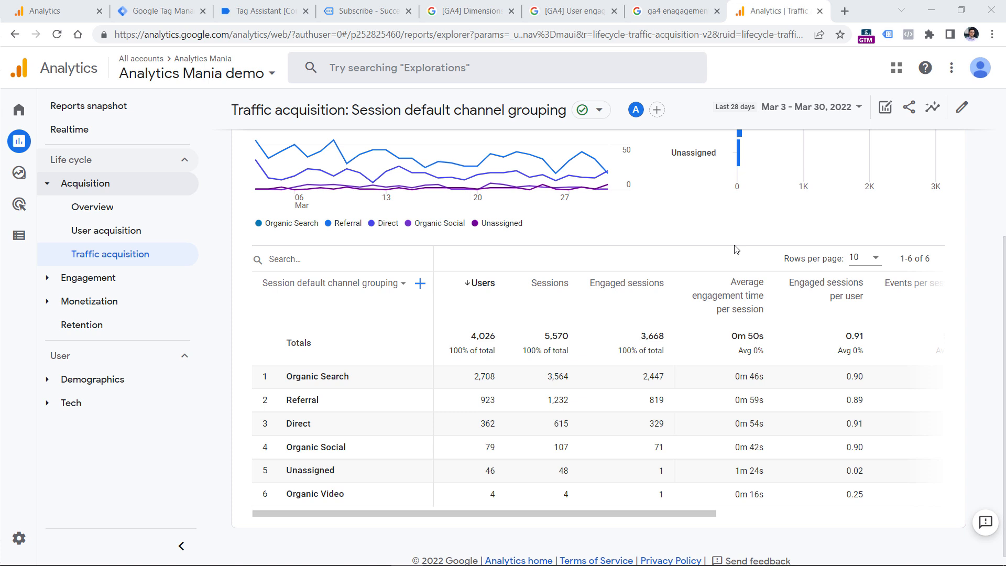
{"action": "mouse_move", "coordinate": [737, 302]}
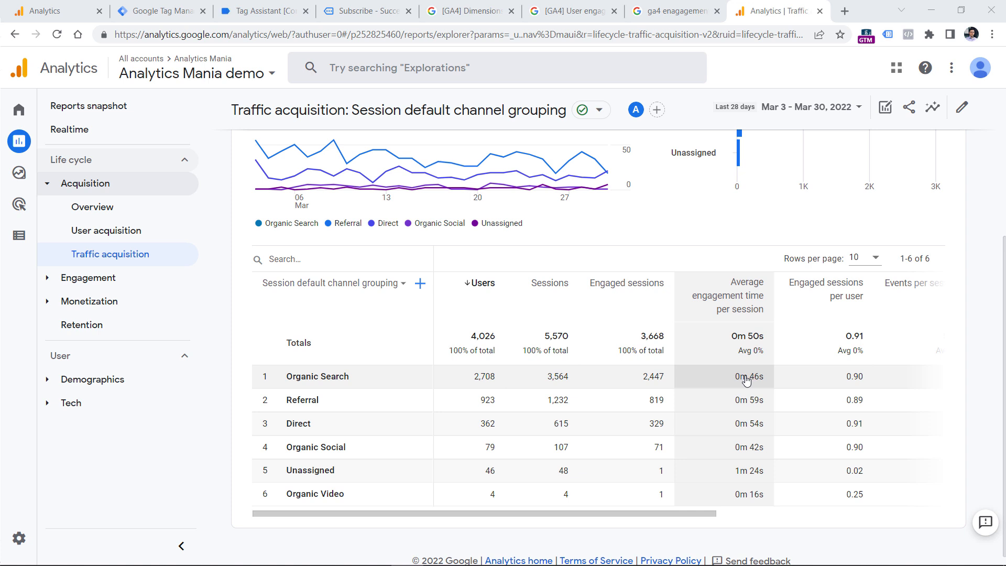
{"action": "mouse_move", "coordinate": [745, 341]}
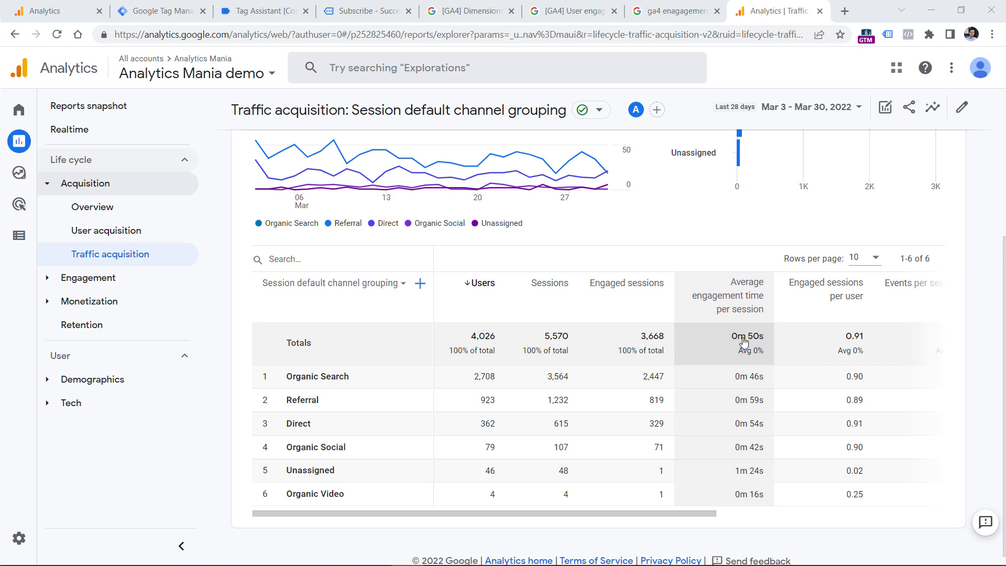
{"action": "mouse_move", "coordinate": [842, 295]}
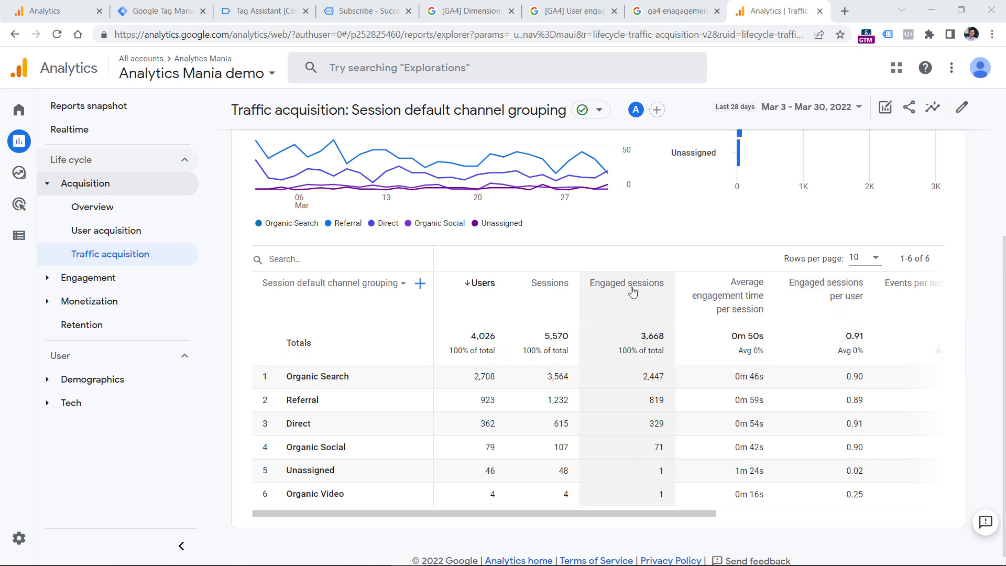
{"action": "mouse_move", "coordinate": [482, 283]}
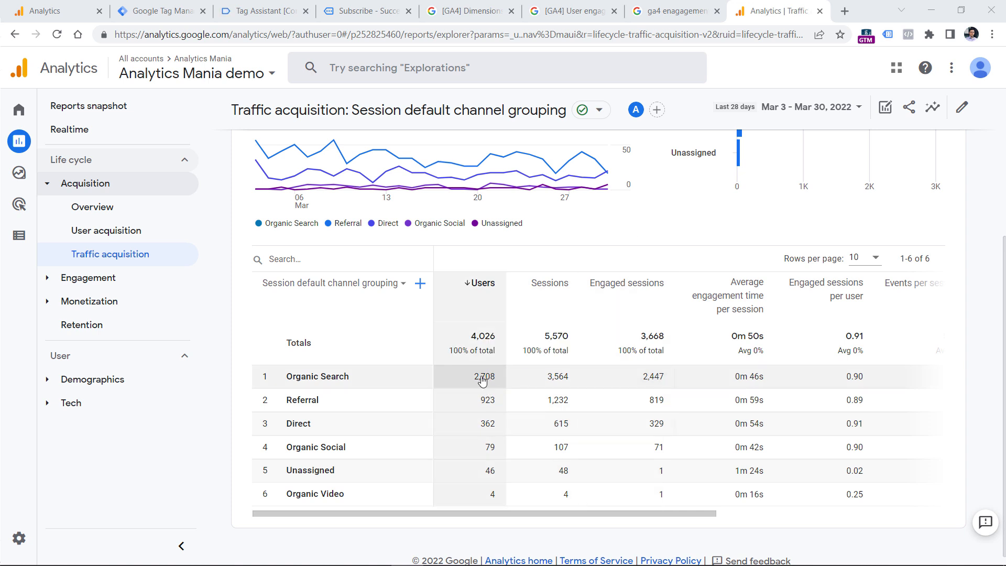
{"action": "mouse_move", "coordinate": [856, 386]}
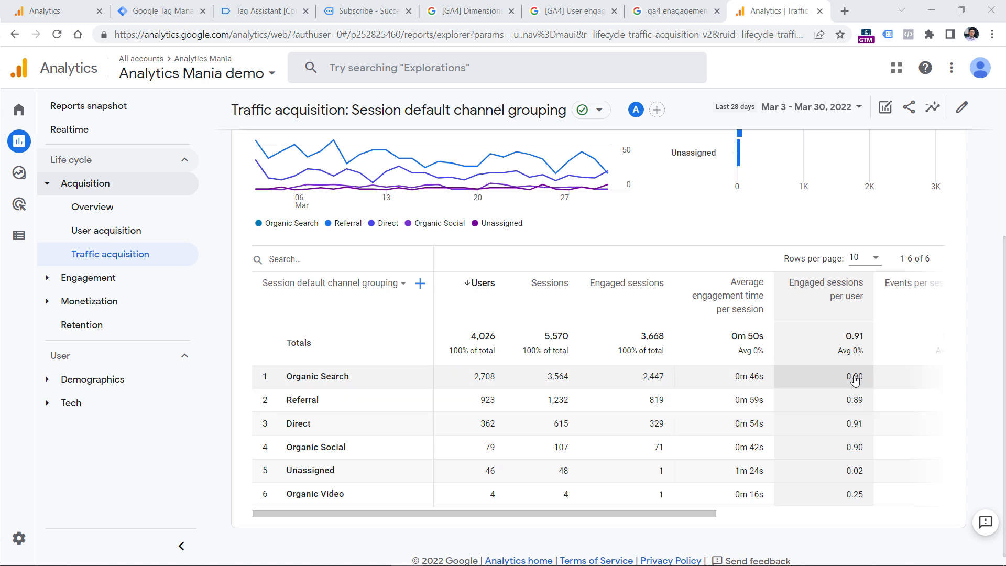
{"action": "scroll", "scroll_direction": "right", "scroll_amount": 3}
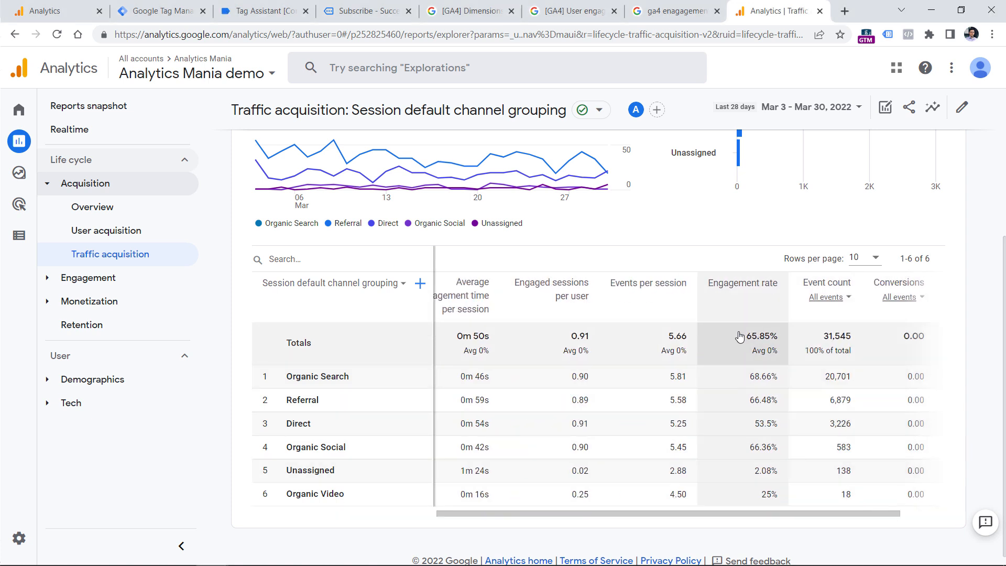
{"action": "mouse_move", "coordinate": [754, 341]}
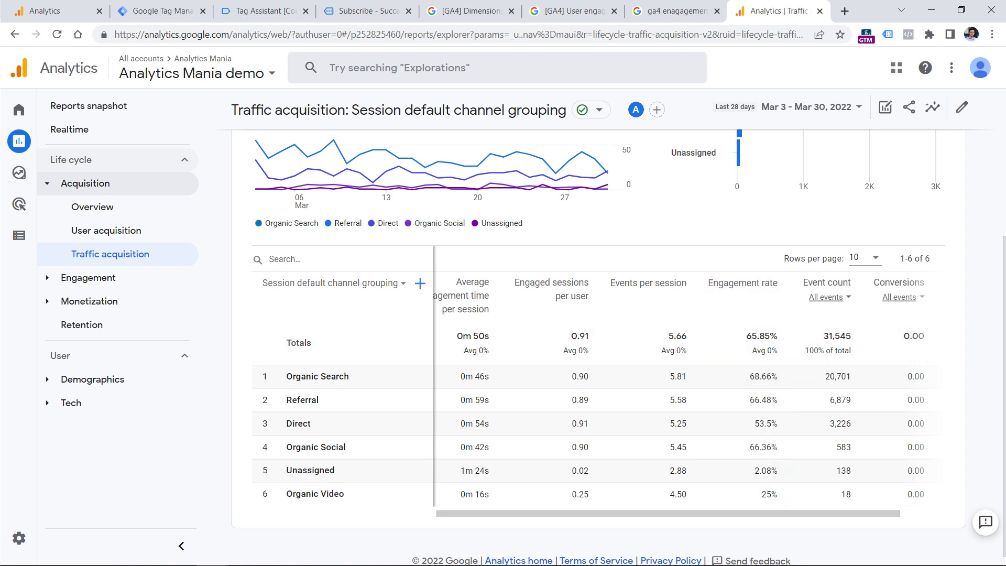
{"action": "mouse_move", "coordinate": [224, 10]}
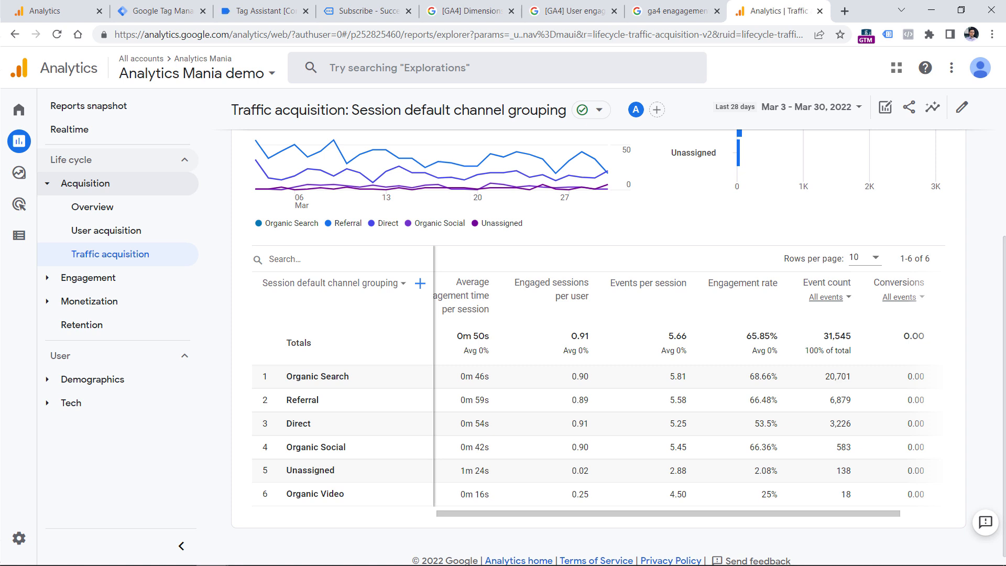
{"action": "mouse_move", "coordinate": [248, 212]}
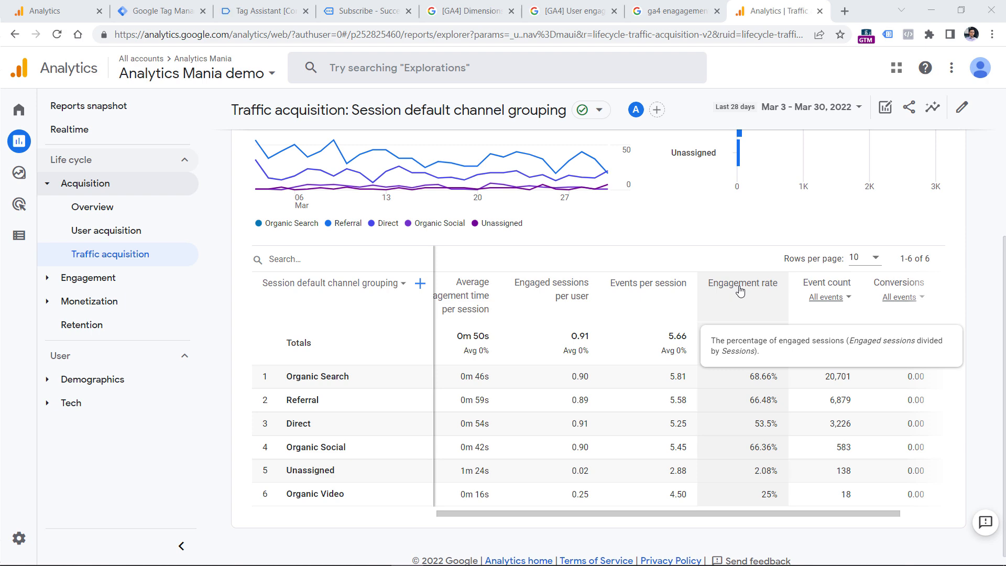
{"action": "left_click", "coordinate": [468, 10]}
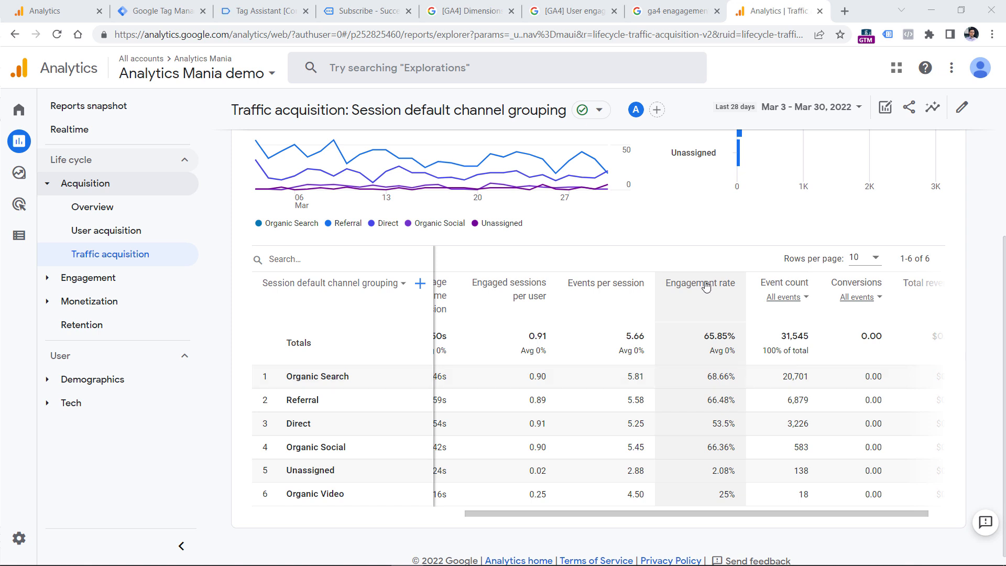
{"action": "mouse_move", "coordinate": [702, 283]}
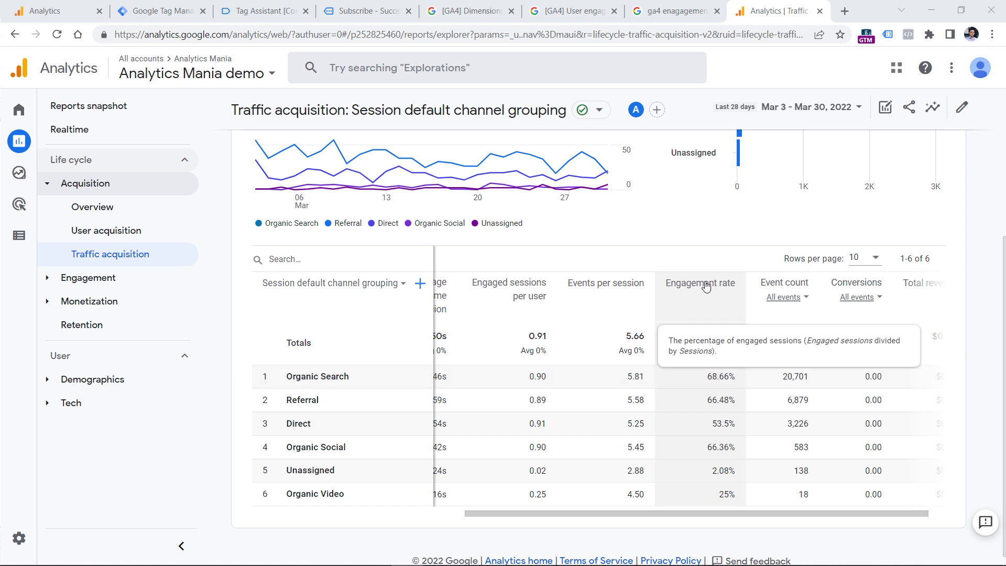
{"action": "mouse_move", "coordinate": [716, 382]}
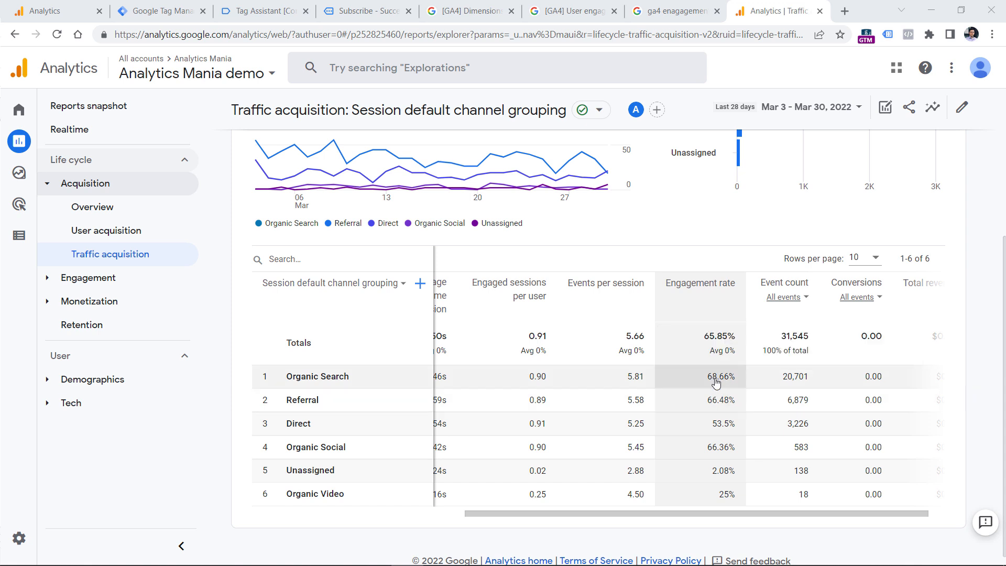
{"action": "mouse_move", "coordinate": [713, 387]}
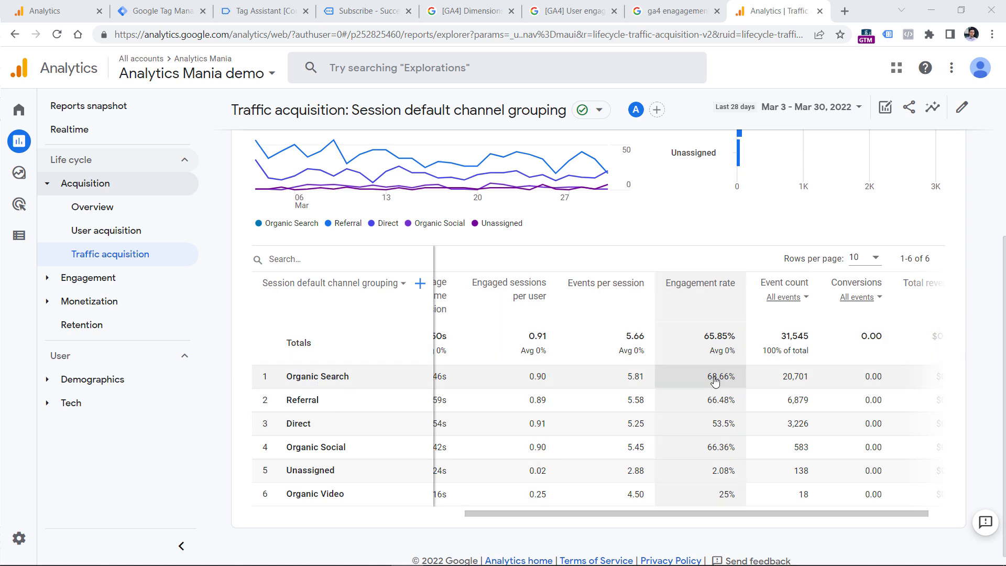
{"action": "scroll", "scroll_direction": "left", "scroll_amount": 3}
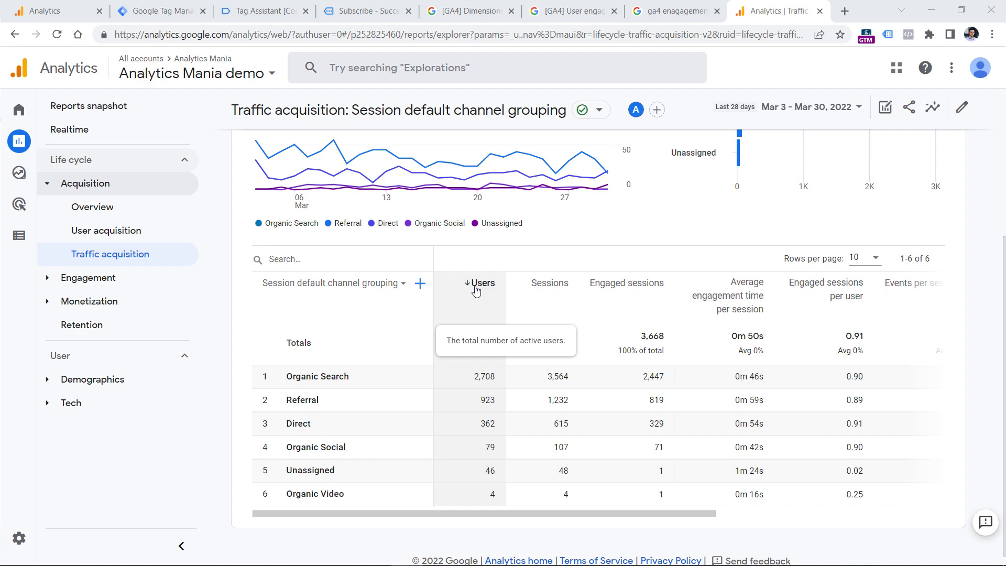
{"action": "left_click", "coordinate": [468, 11]}
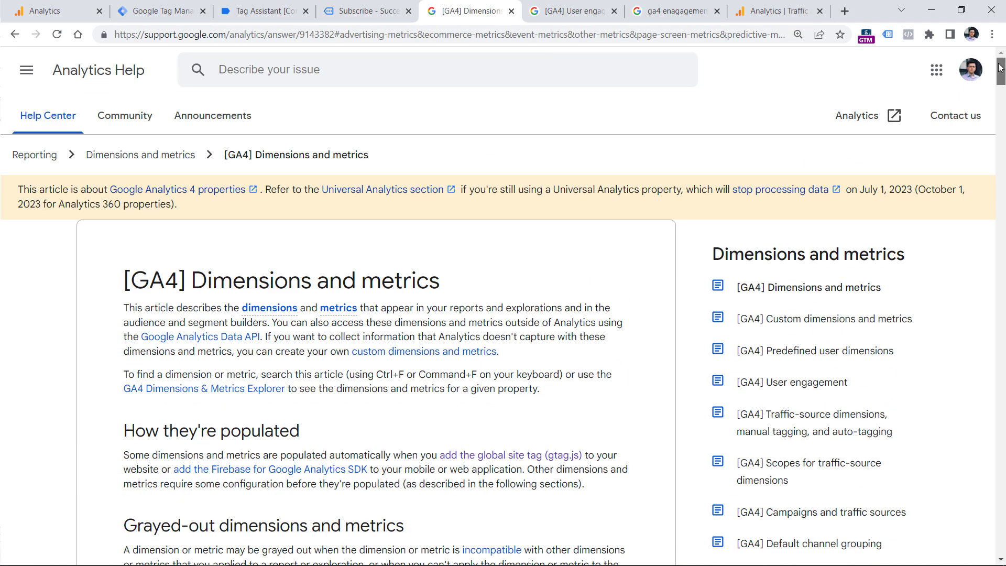
{"action": "scroll", "scroll_direction": "down", "scroll_amount": 3}
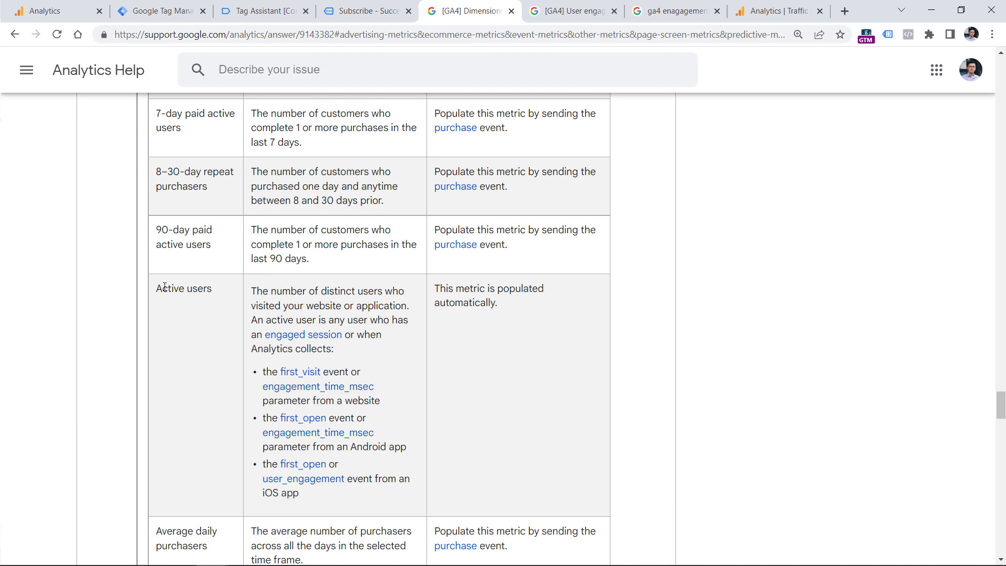
{"action": "mouse_move", "coordinate": [191, 290]}
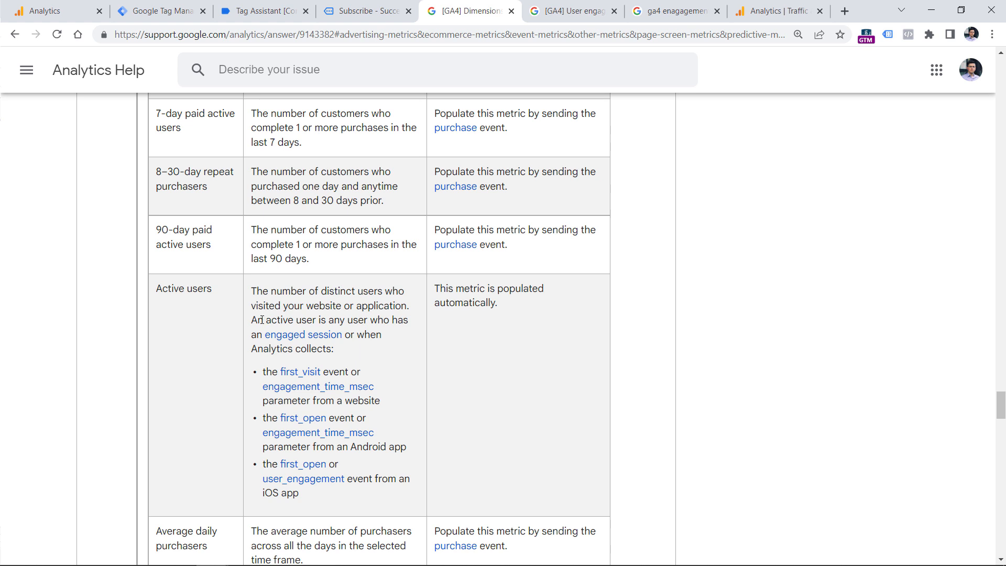
{"action": "left_click_drag", "start_coordinate": [265, 320], "coordinate": [344, 334]}
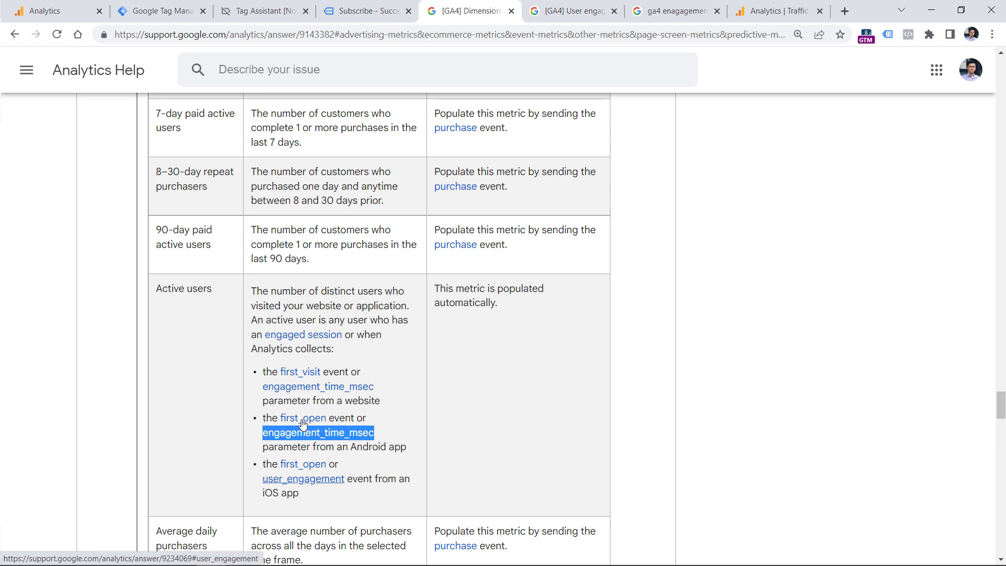
{"action": "mouse_move", "coordinate": [312, 402]}
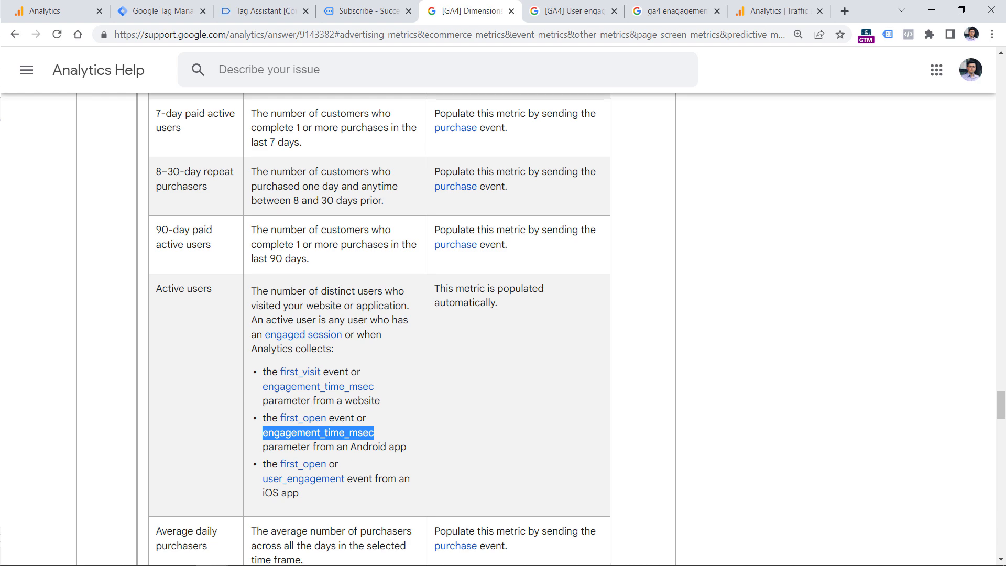
{"action": "left_click", "coordinate": [777, 11]}
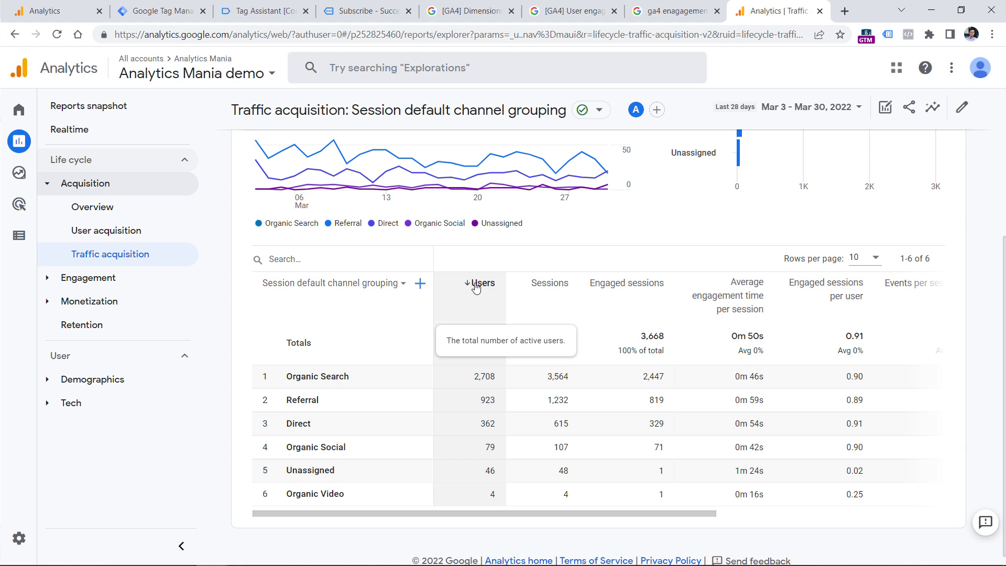
{"action": "mouse_move", "coordinate": [463, 333]}
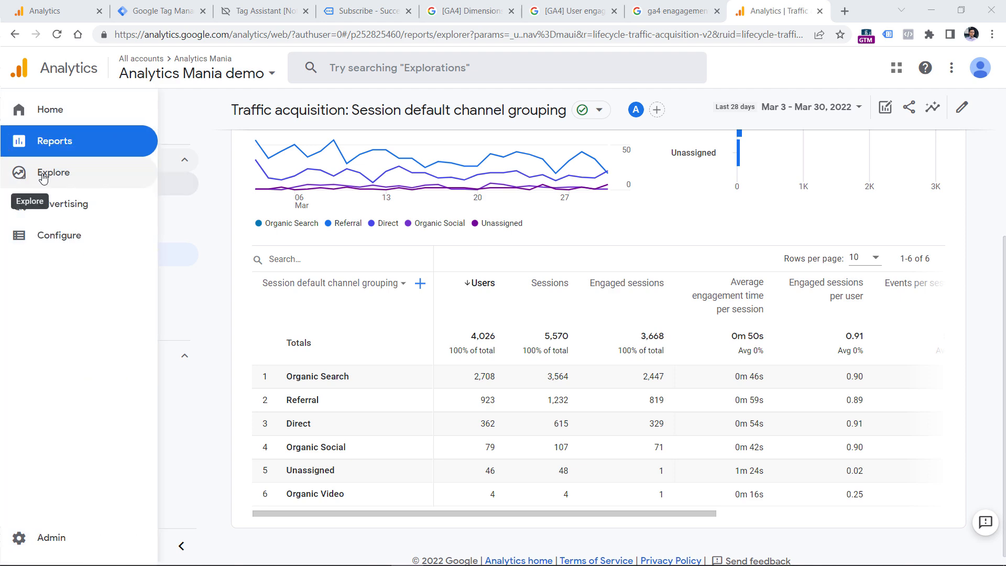
{"action": "left_click", "coordinate": [54, 173]}
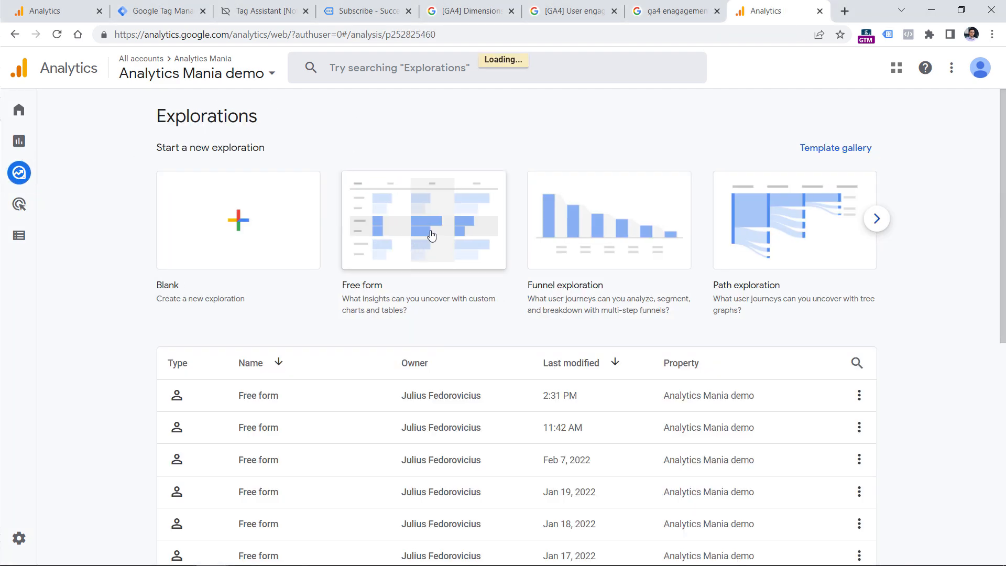
{"action": "left_click", "coordinate": [423, 220]}
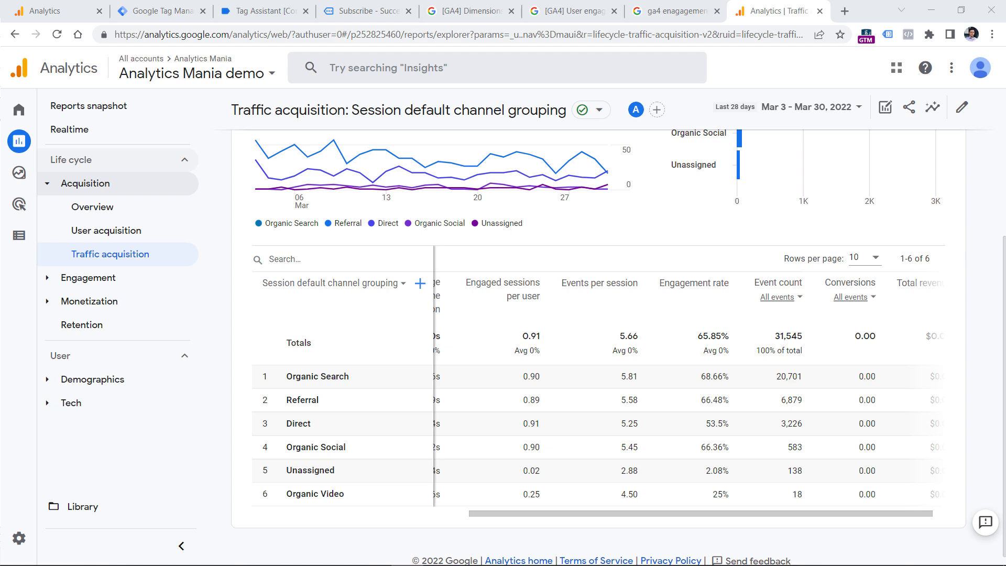
- Show Pages and screens by page path, scanning its columns and cross-checking the GA4 metrics article
{"action": "left_click", "coordinate": [111, 372]}
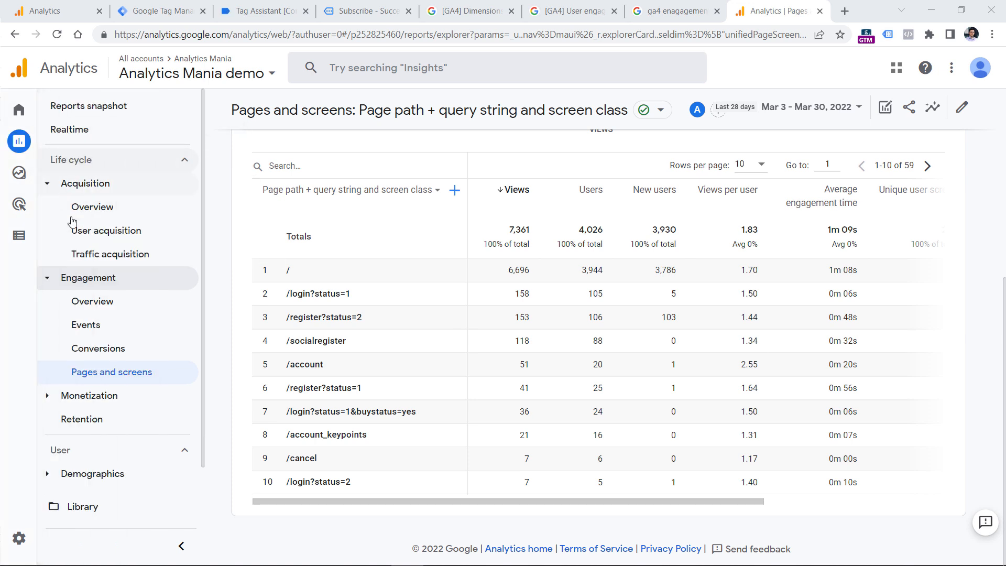
{"action": "mouse_move", "coordinate": [110, 378]}
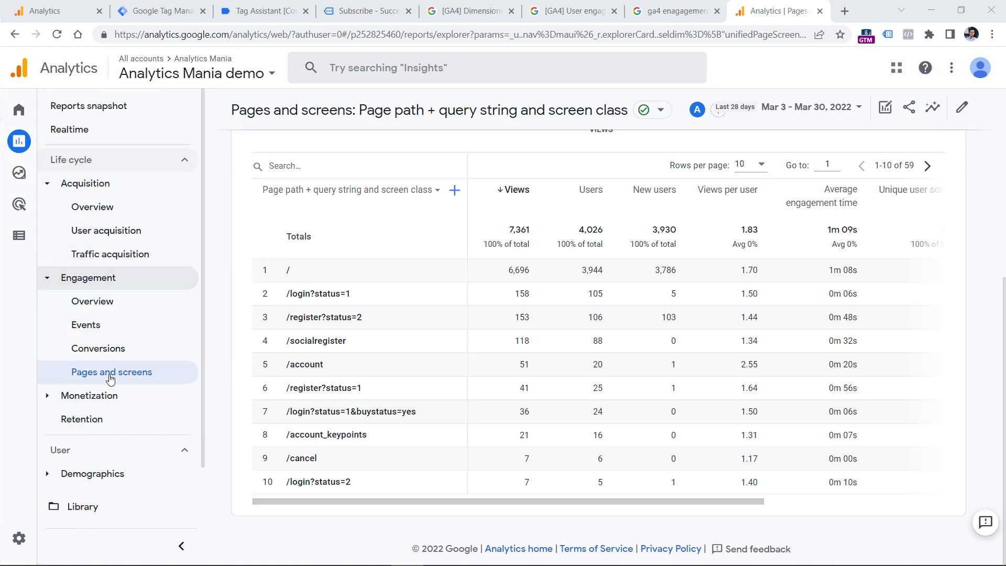
{"action": "scroll", "scroll_direction": "right", "scroll_amount": 3}
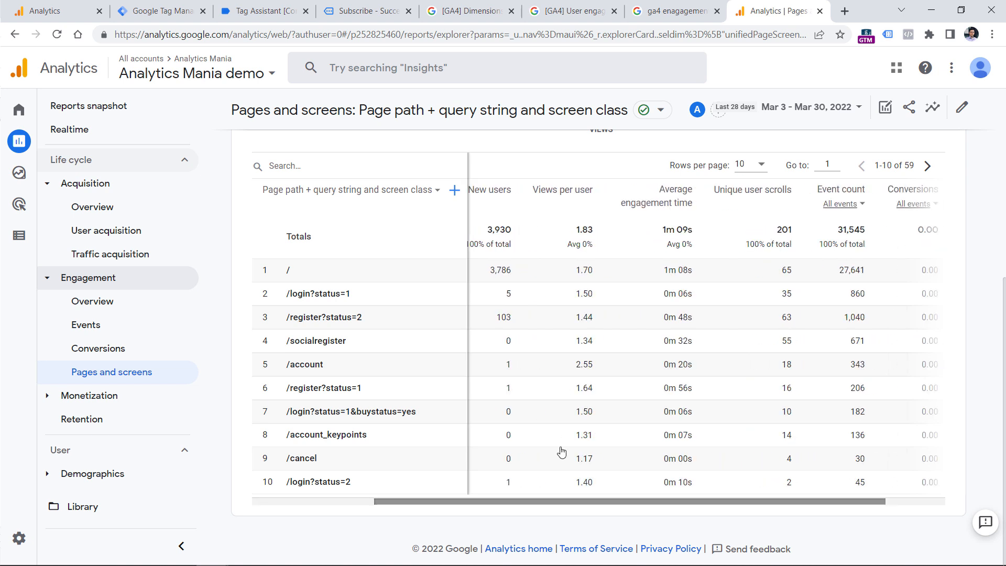
{"action": "scroll", "scroll_direction": "left", "scroll_amount": 3}
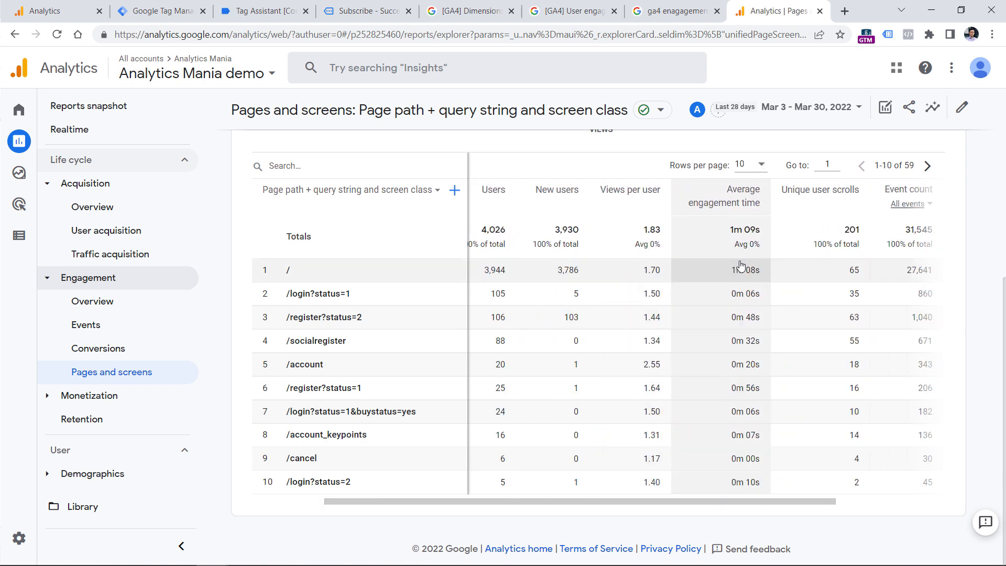
{"action": "mouse_move", "coordinate": [739, 270]}
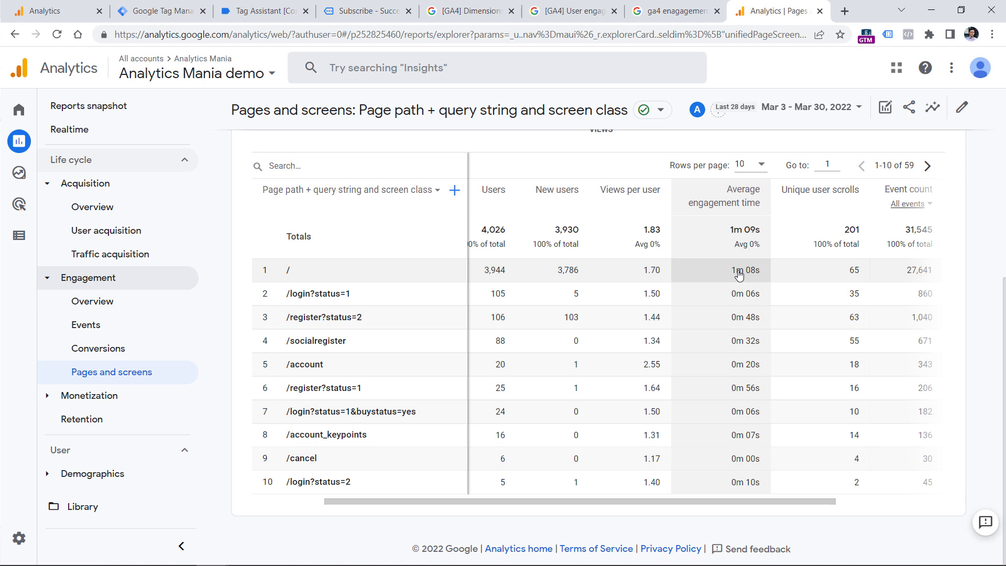
{"action": "mouse_move", "coordinate": [670, 243]}
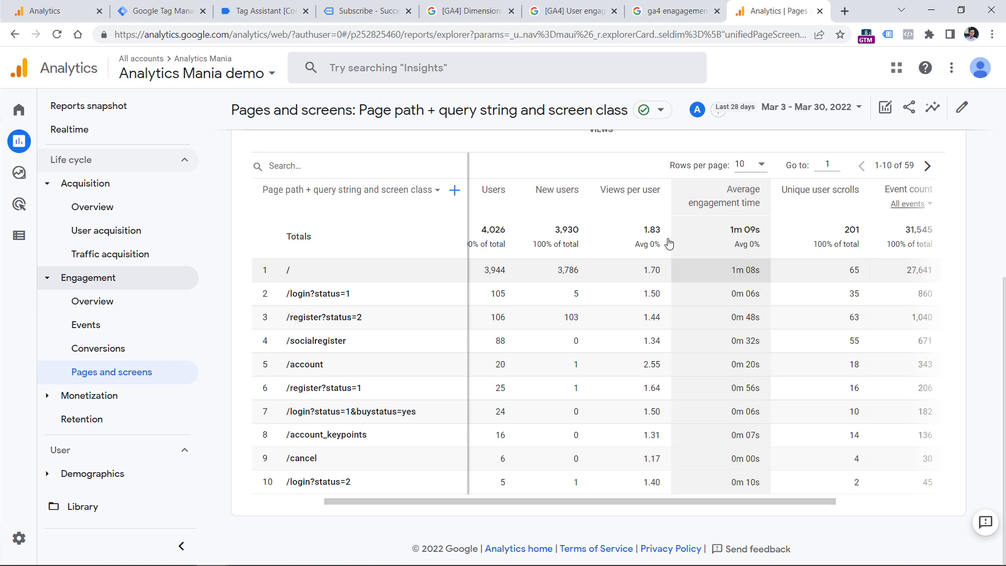
{"action": "scroll", "scroll_direction": "right", "scroll_amount": 3}
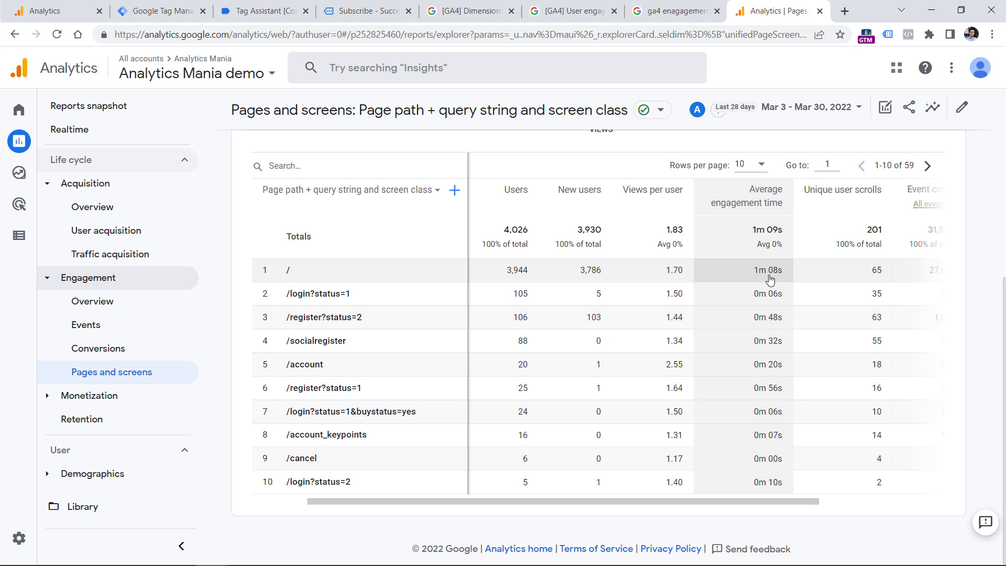
{"action": "mouse_move", "coordinate": [347, 294]}
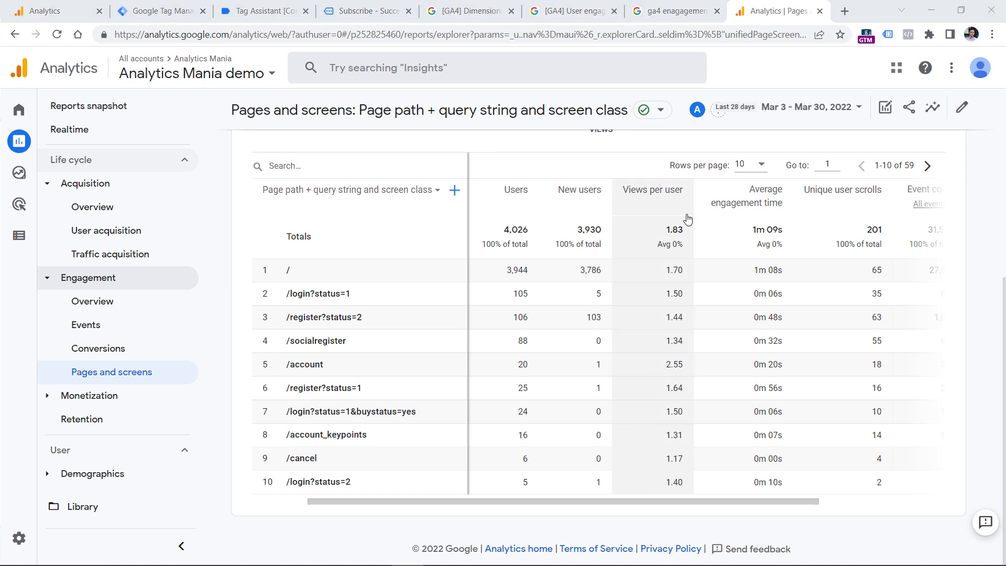
{"action": "mouse_move", "coordinate": [760, 196]}
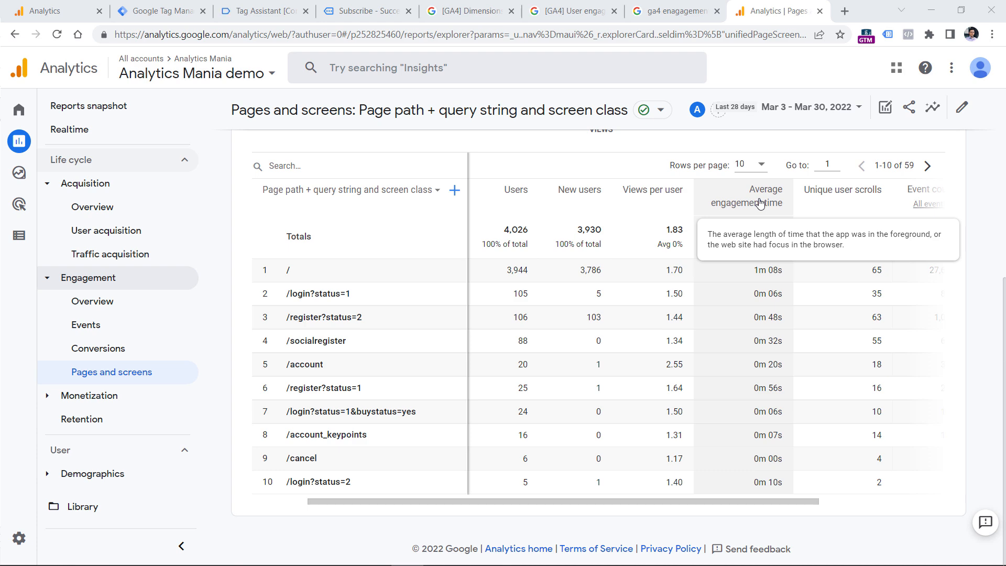
{"action": "left_click", "coordinate": [469, 11]}
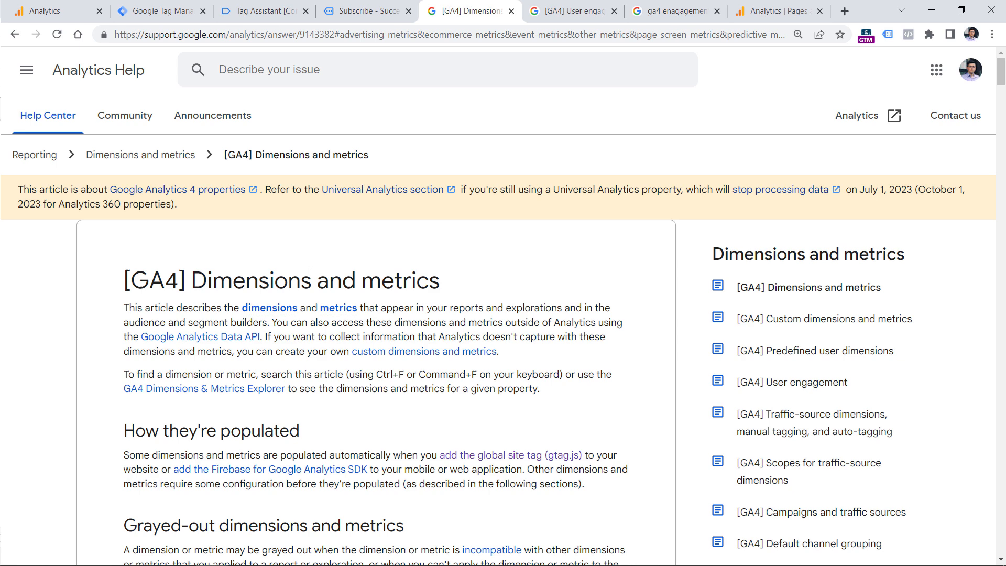
{"action": "left_click", "coordinate": [773, 10]}
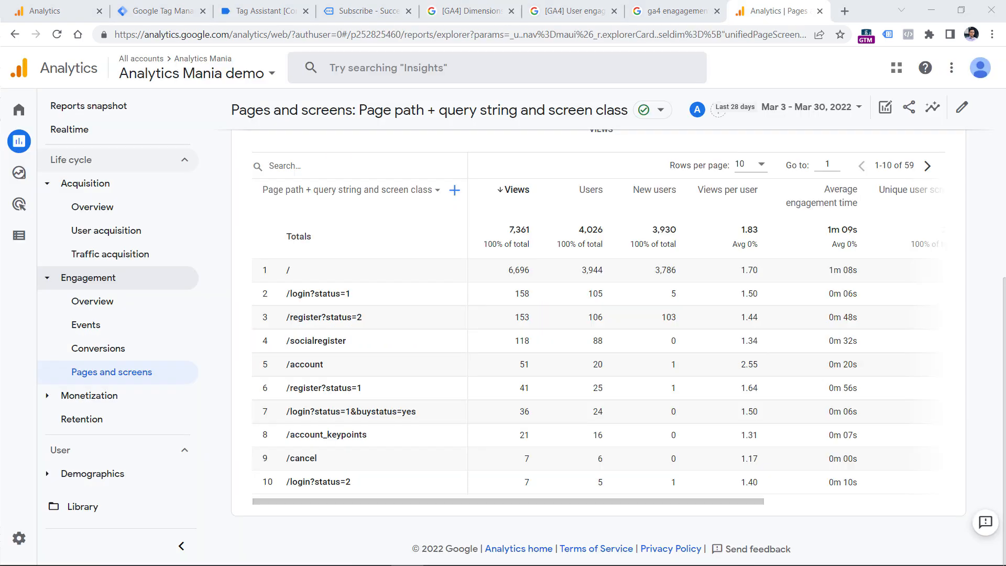